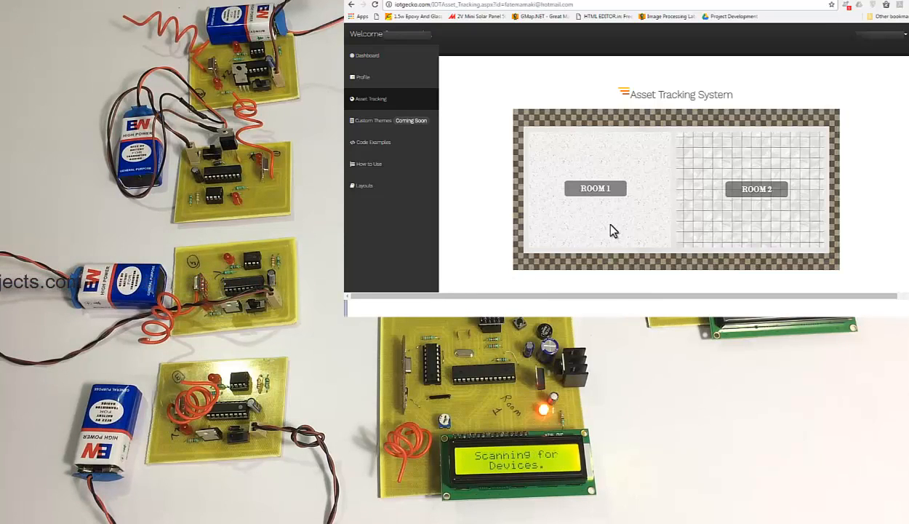
- Dismiss the slow-performance notification while Room 1 fills with Doctor 1, Doctor 2, Machine 2 and Bed
{"action": "scroll", "scroll_direction": "up", "scroll_amount": 3}
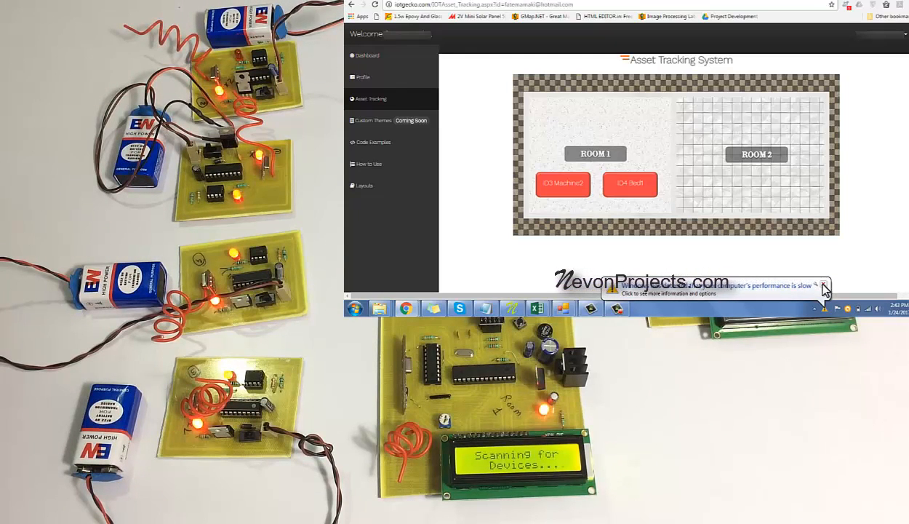
{"action": "left_click", "coordinate": [824, 285]}
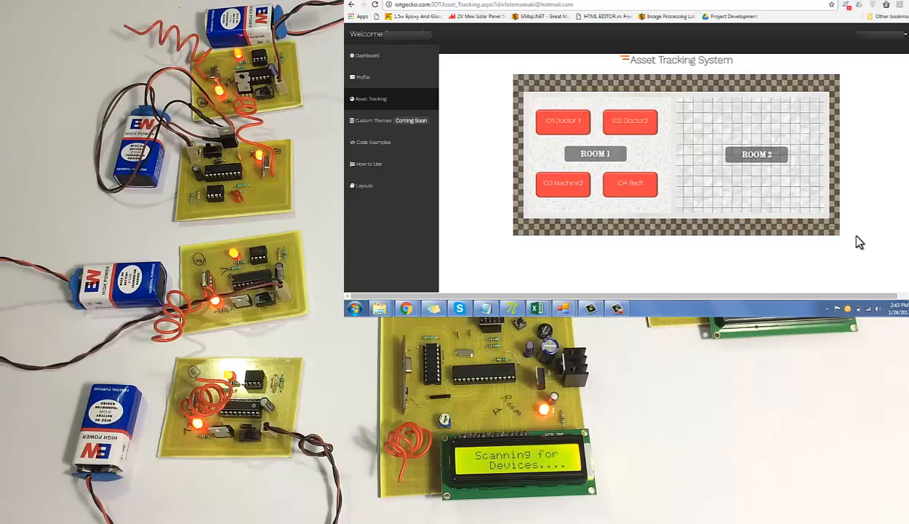
{"action": "scroll", "scroll_direction": "up", "scroll_amount": 3}
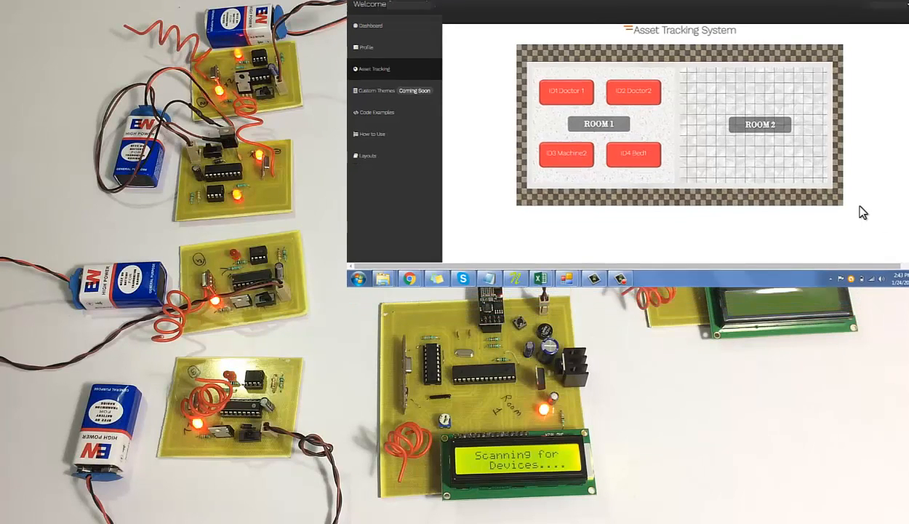